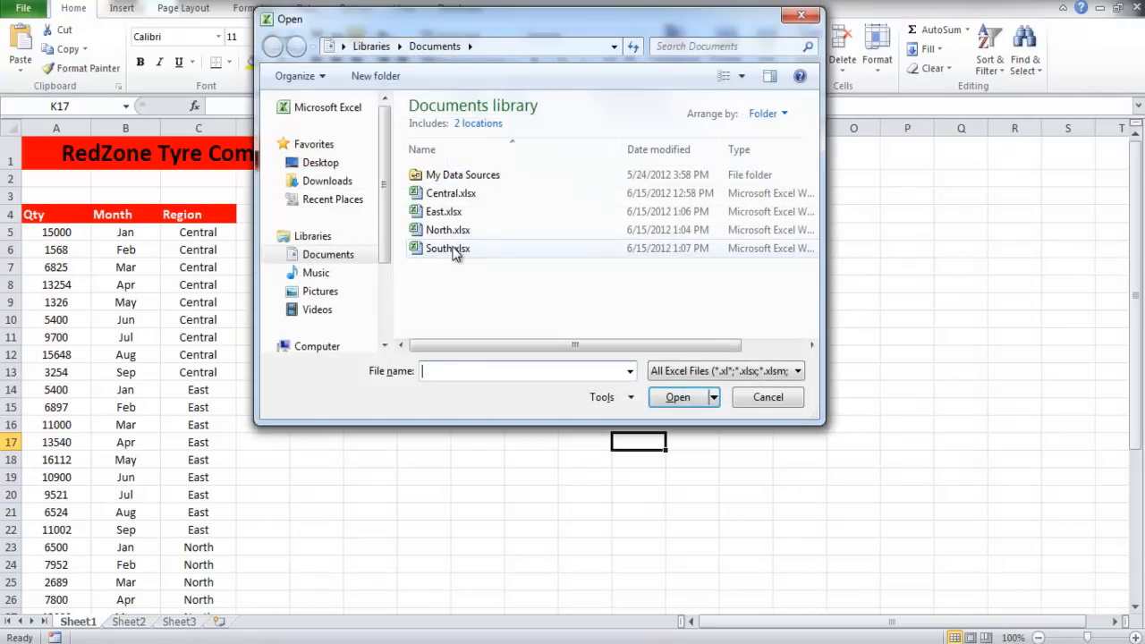
Open South.xlsx and open the importdata1 macro's code in the Visual Basic editor.
{"action": "double_click", "coordinate": [447, 247]}
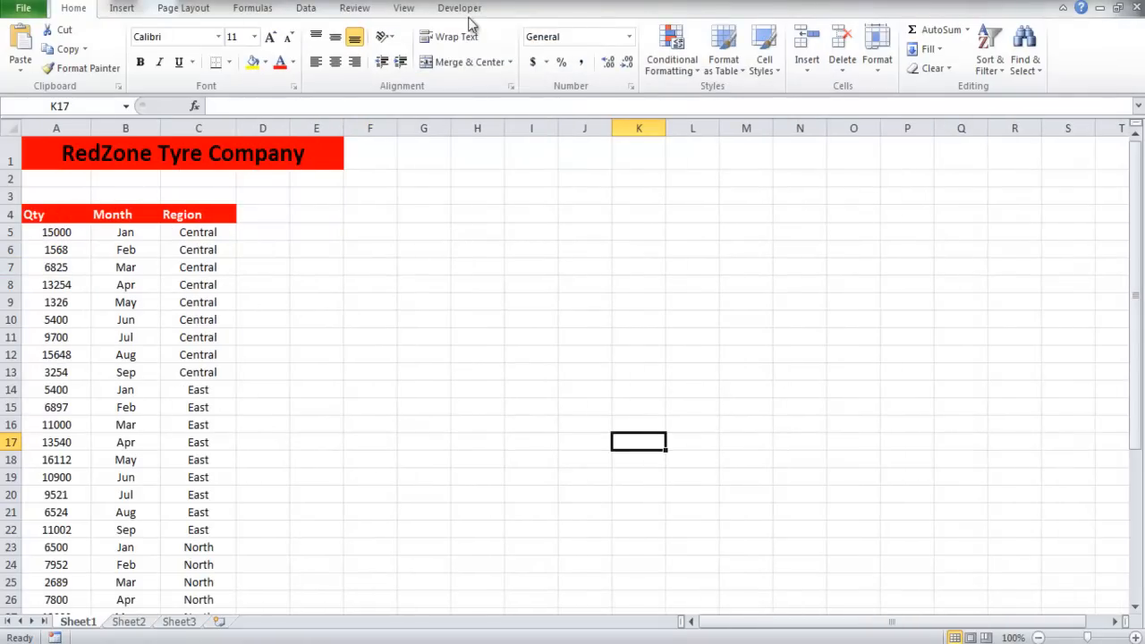
{"action": "left_click", "coordinate": [458, 8]}
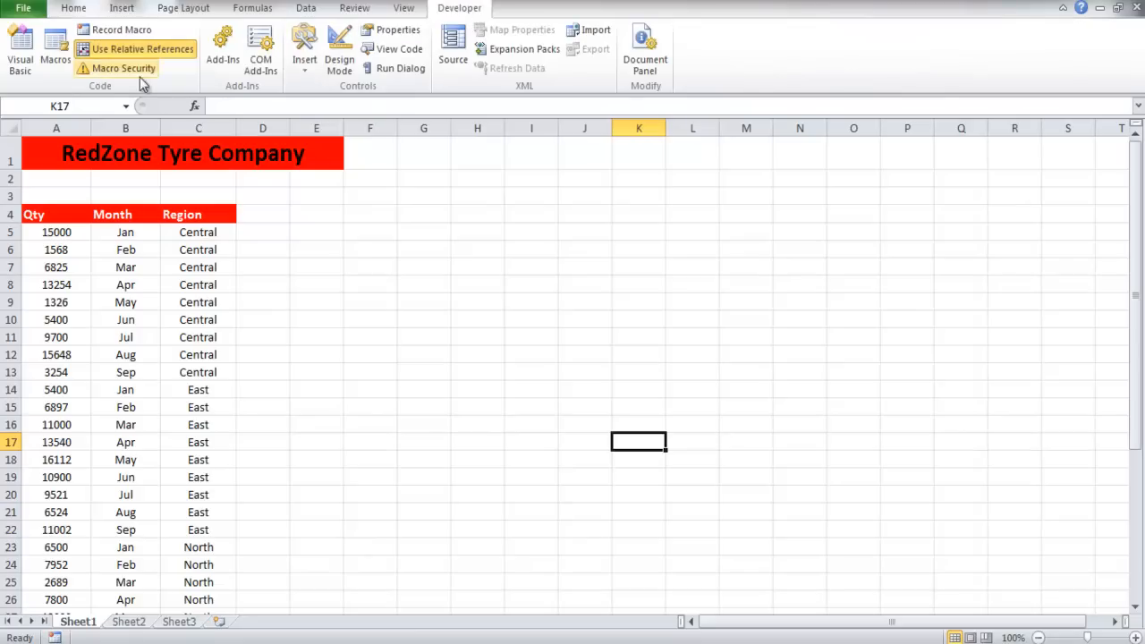
{"action": "left_click", "coordinate": [55, 50]}
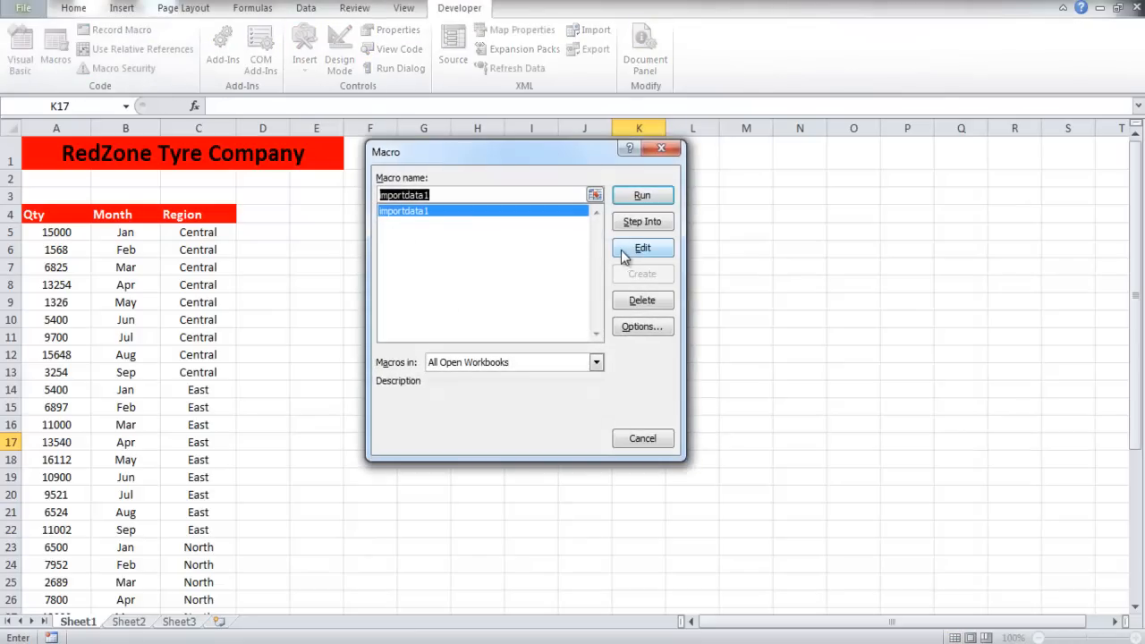
{"action": "left_click", "coordinate": [642, 248]}
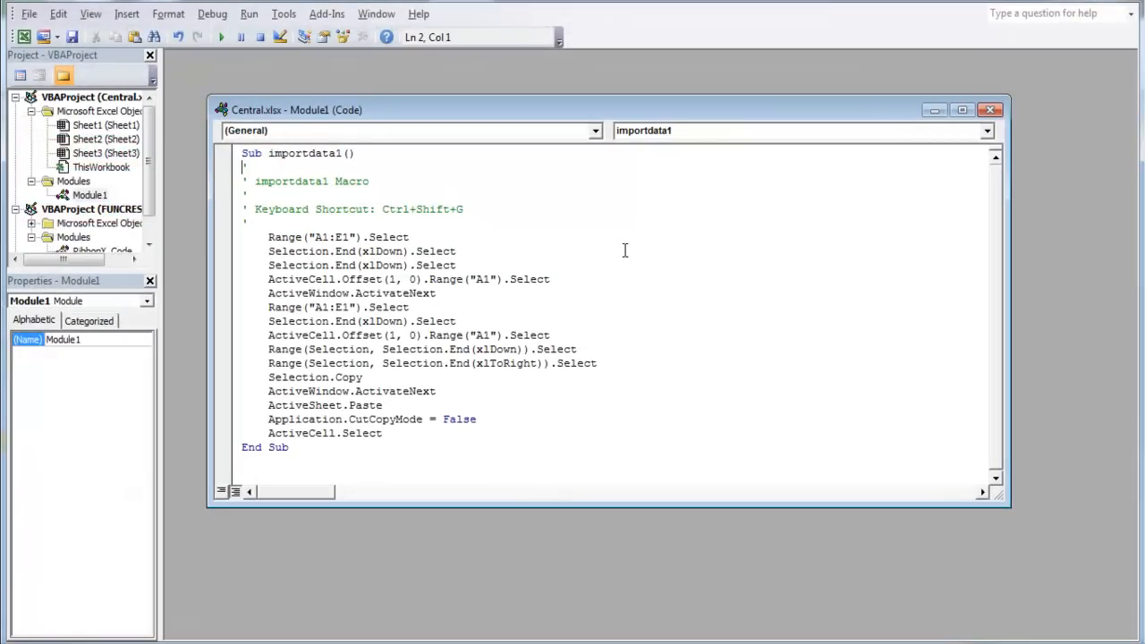
Insert a blank line after ActiveCell.Select, just before End Sub.
{"action": "left_click", "coordinate": [381, 433]}
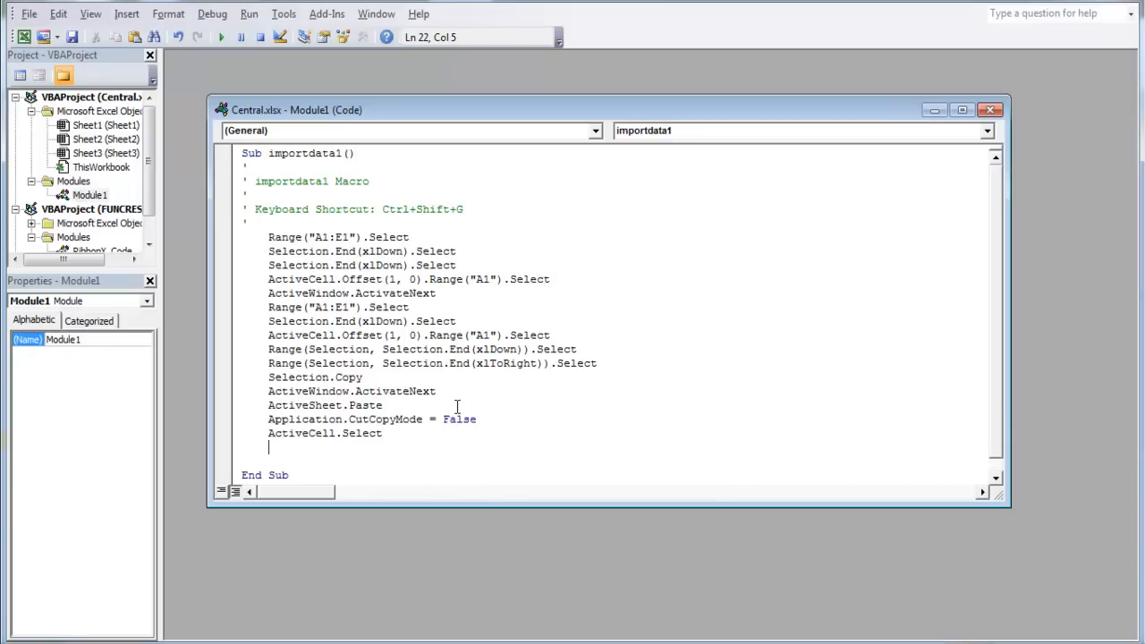
Add the line yourName = InputBox("What is your name?") to the macro.
{"action": "type", "text": "yourName ="}
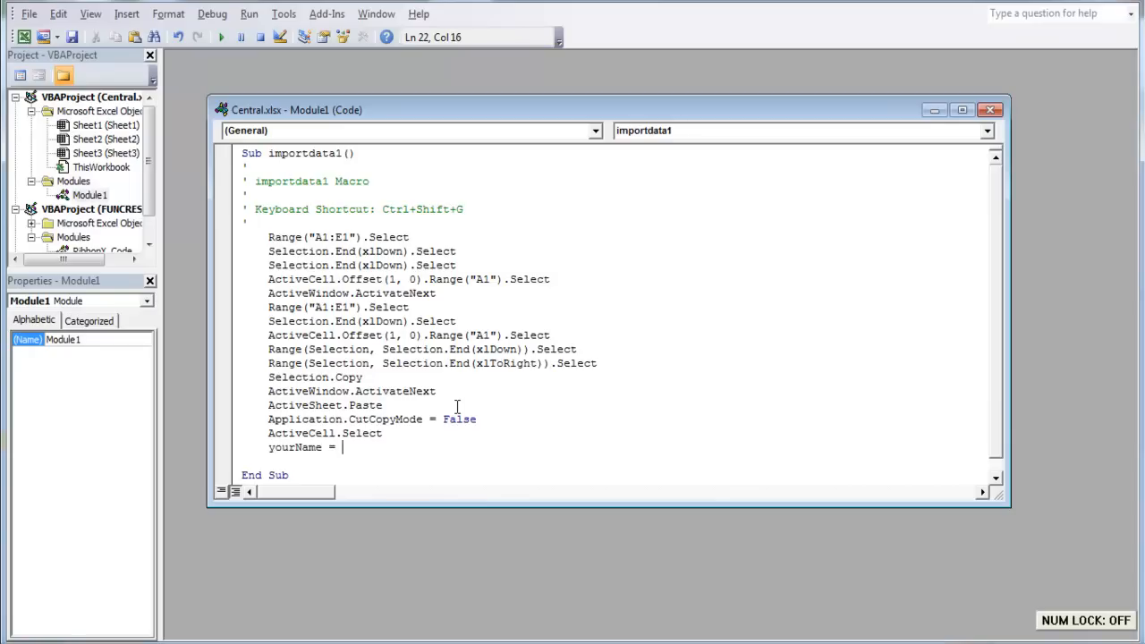
{"action": "type", "text": "InputBo"}
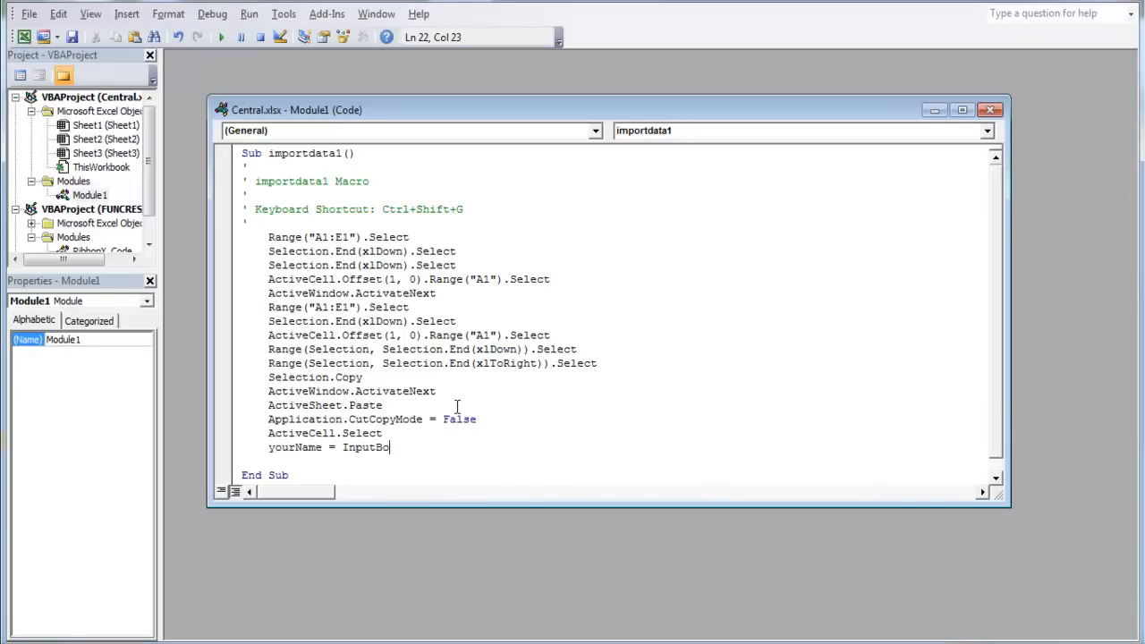
{"action": "type", "text": "(\"What"}
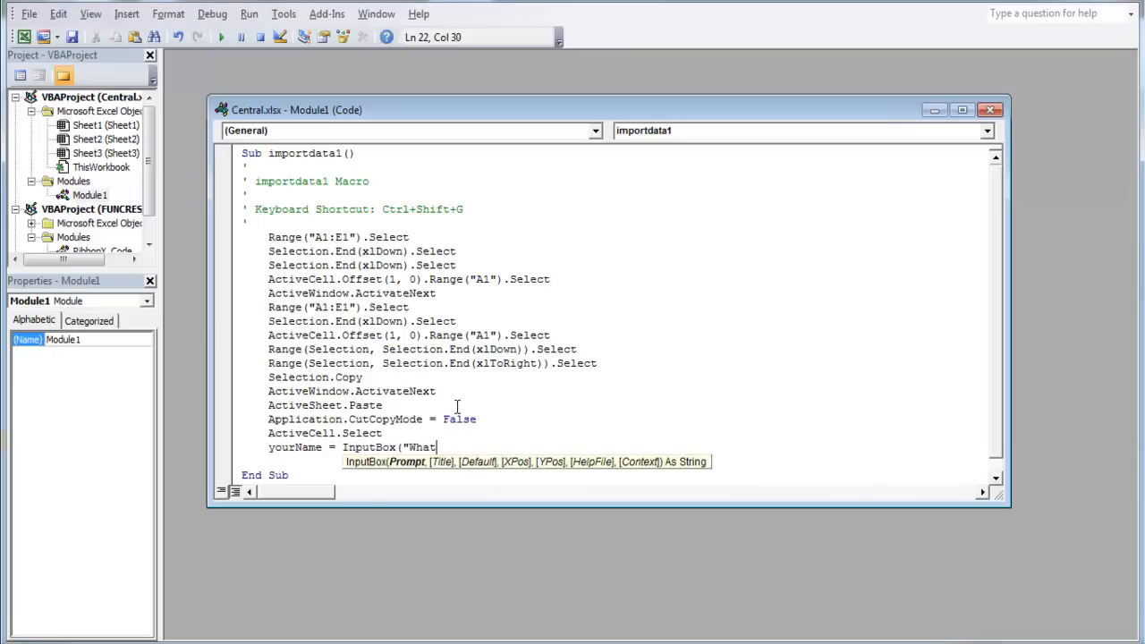
{"action": "type", "text": "is your name?"}
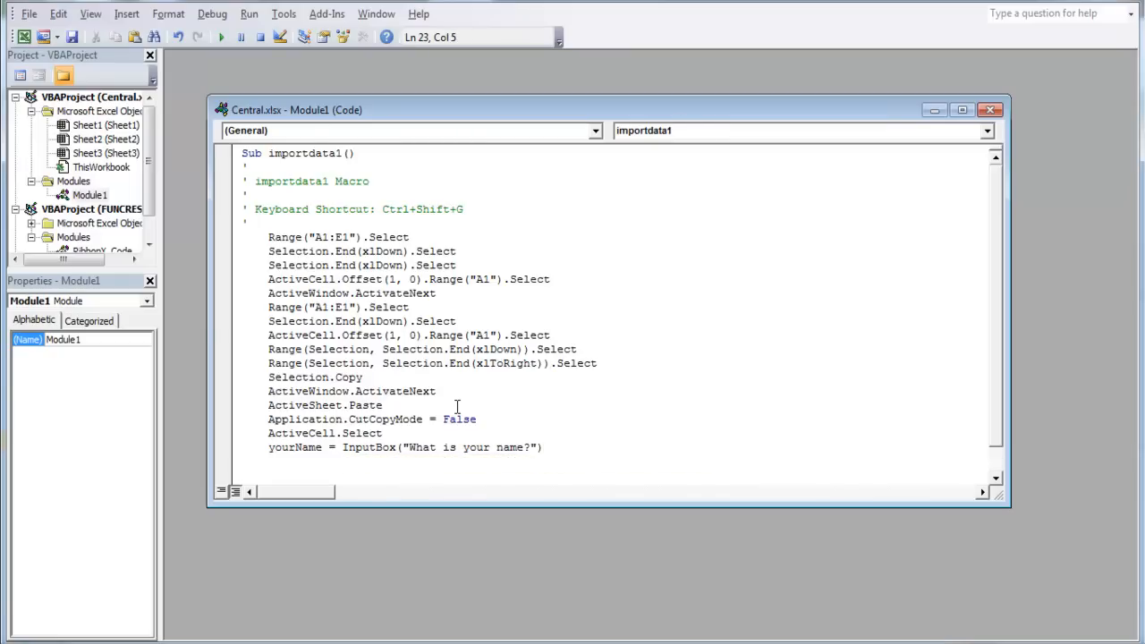
{"action": "type", "text": "range"}
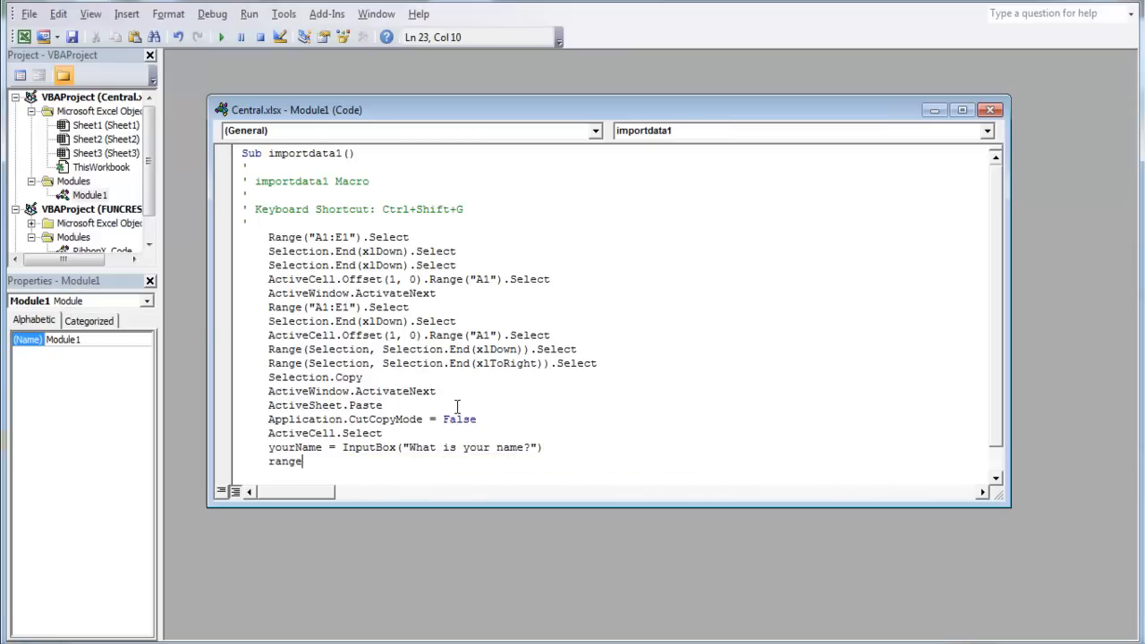
Add Range("a3").Value = "data retrieved by " & yourName to the macro.
{"action": "type", "text": "(\"a3"}
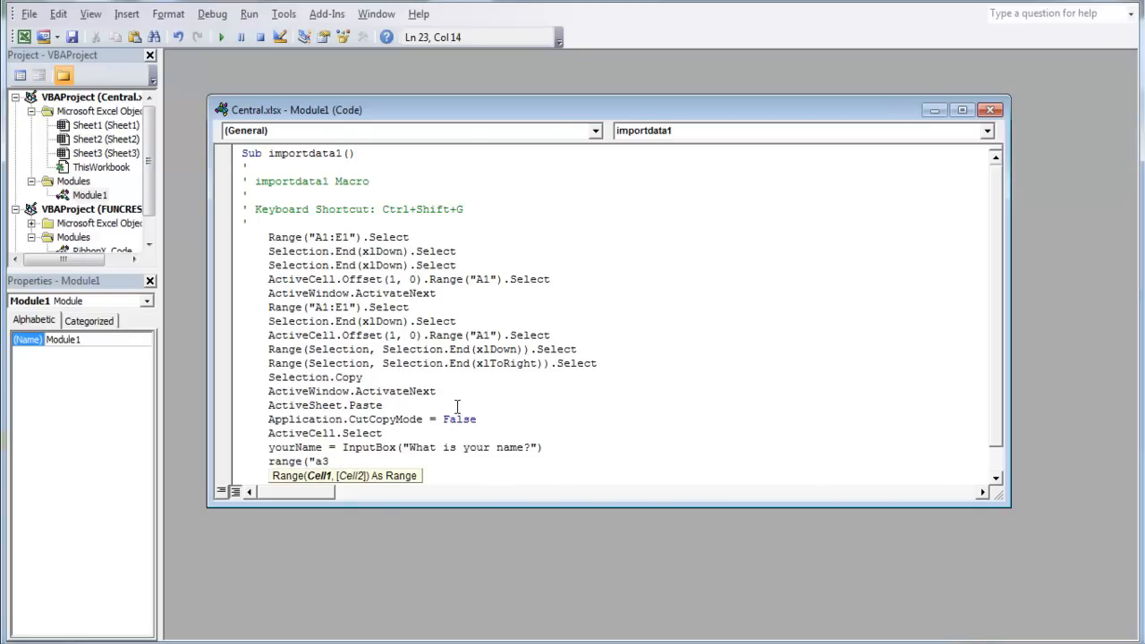
{"action": "type", "text": "3\").Value ="}
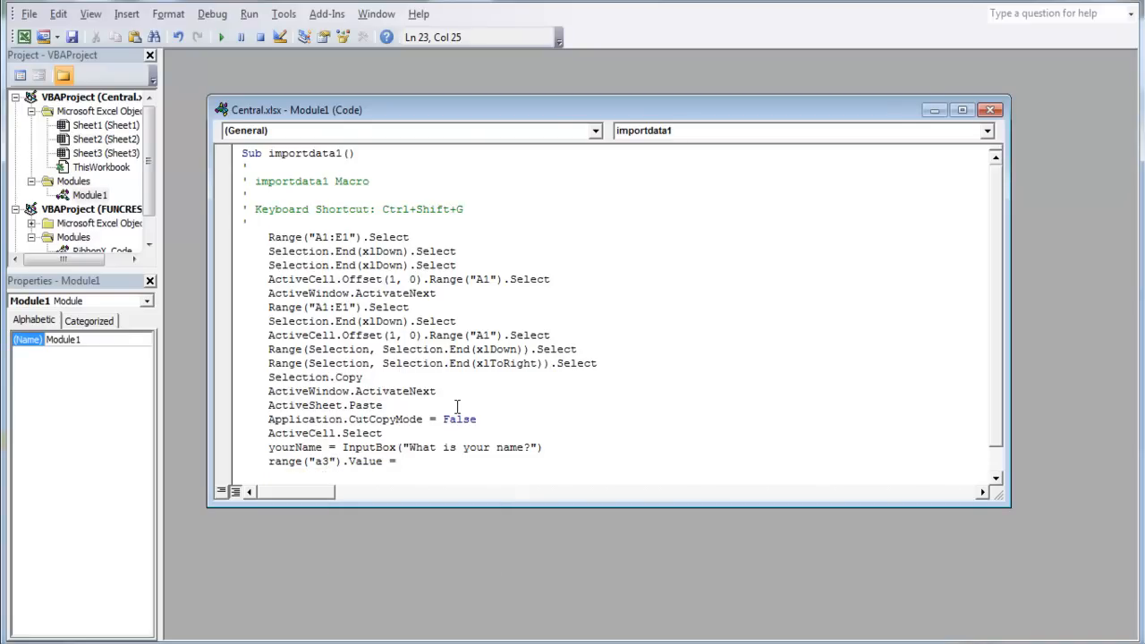
{"action": "type", "text": "\"data retrie"}
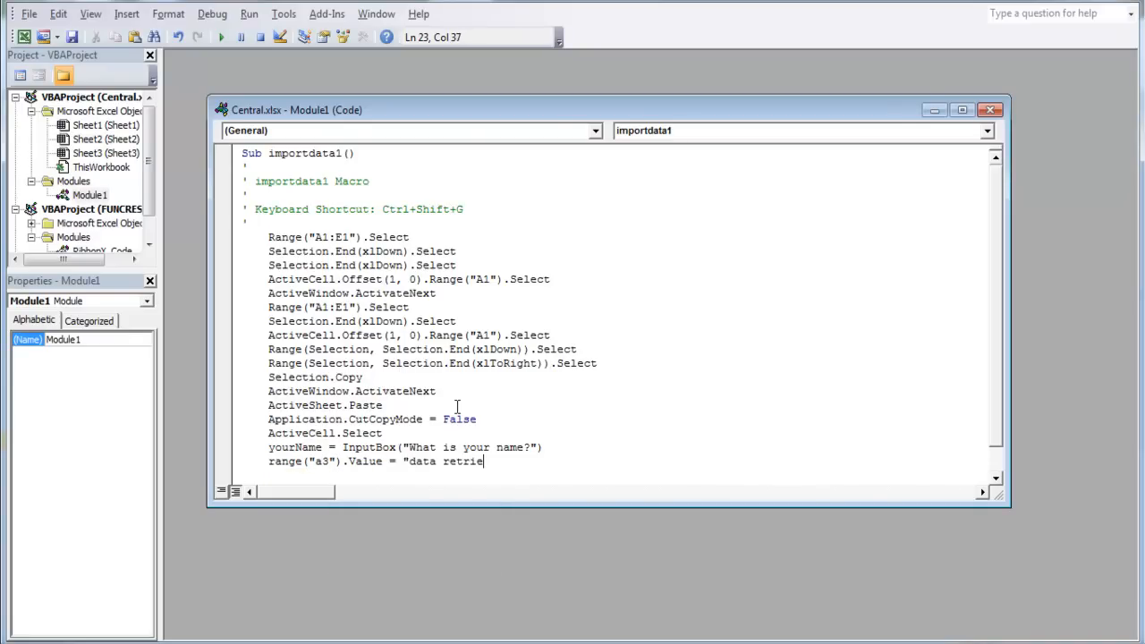
{"action": "type", "text": "ved by \""}
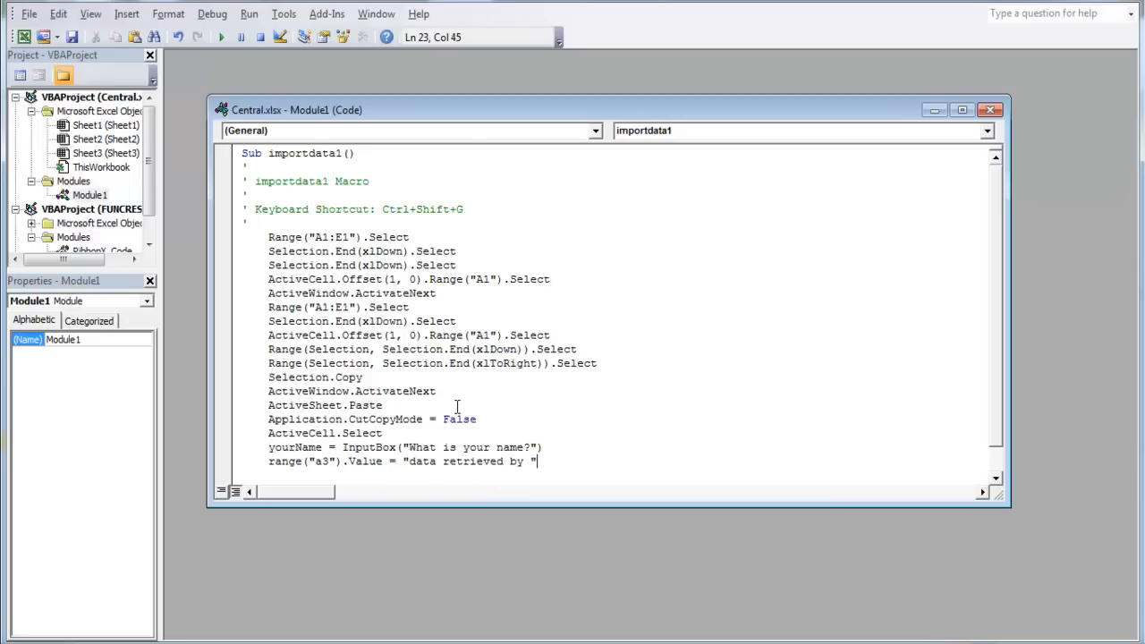
{"action": "type", "text": "& yourName"}
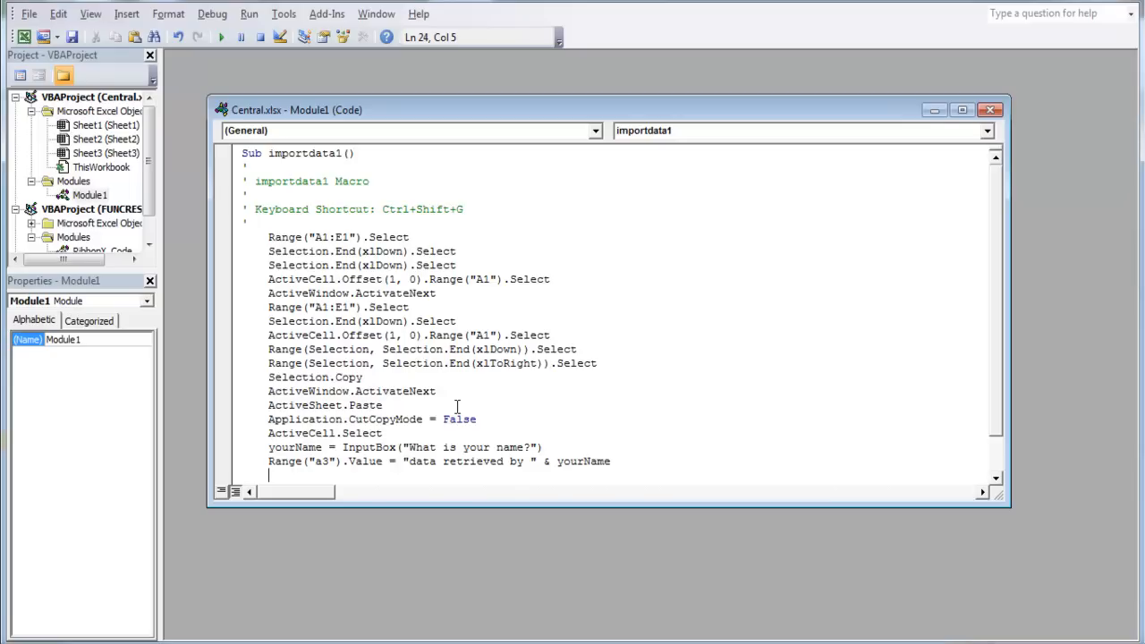
Run the macro, enter James as the name, and check that A3 reads 'data retrieved by James'.
{"action": "type", "text": "Rang"}
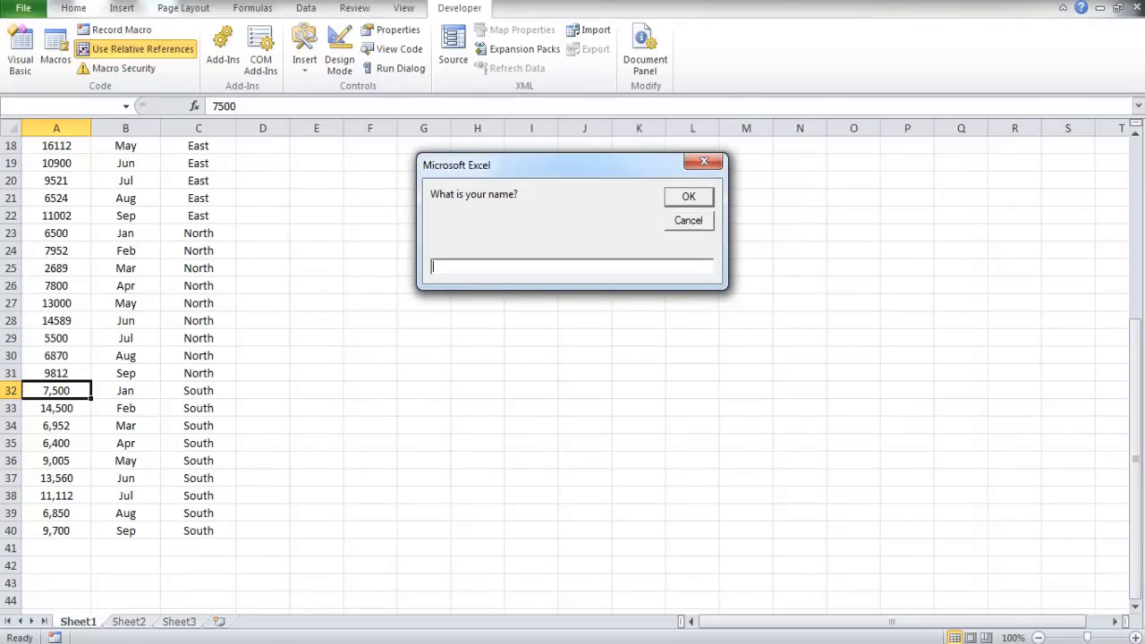
{"action": "type", "text": "James"}
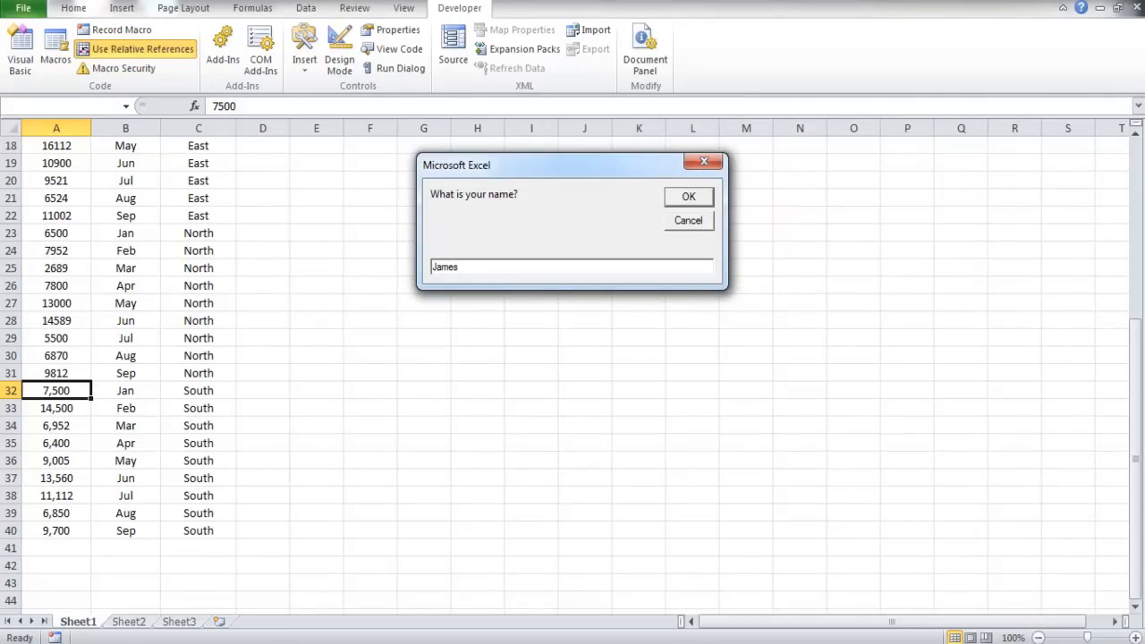
{"action": "left_click", "coordinate": [687, 196]}
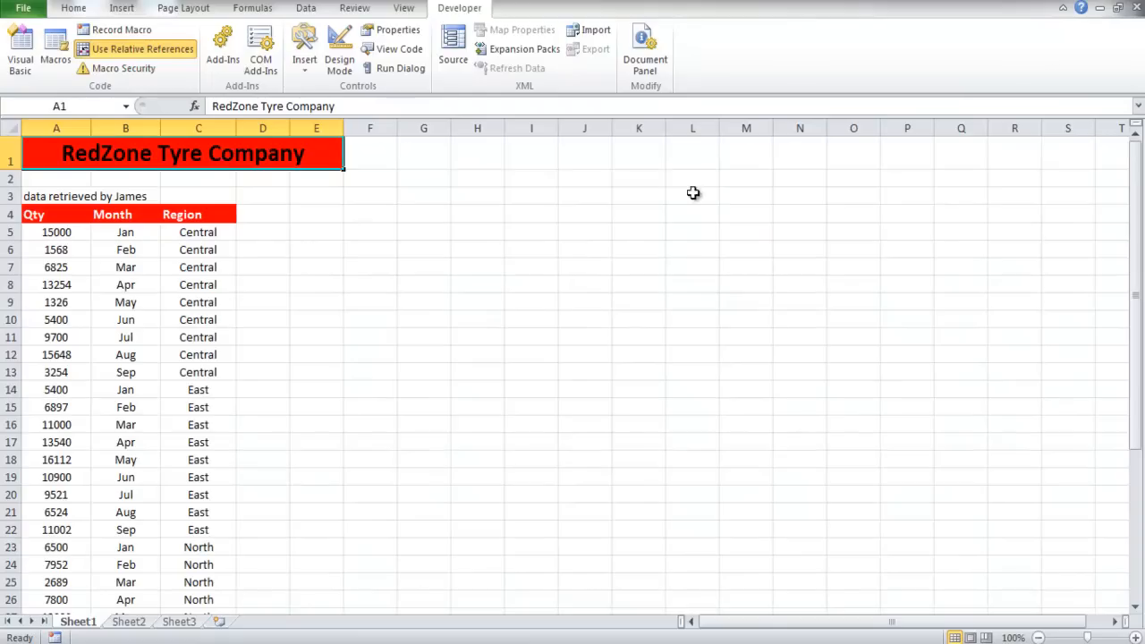
{"action": "left_click", "coordinate": [125, 196]}
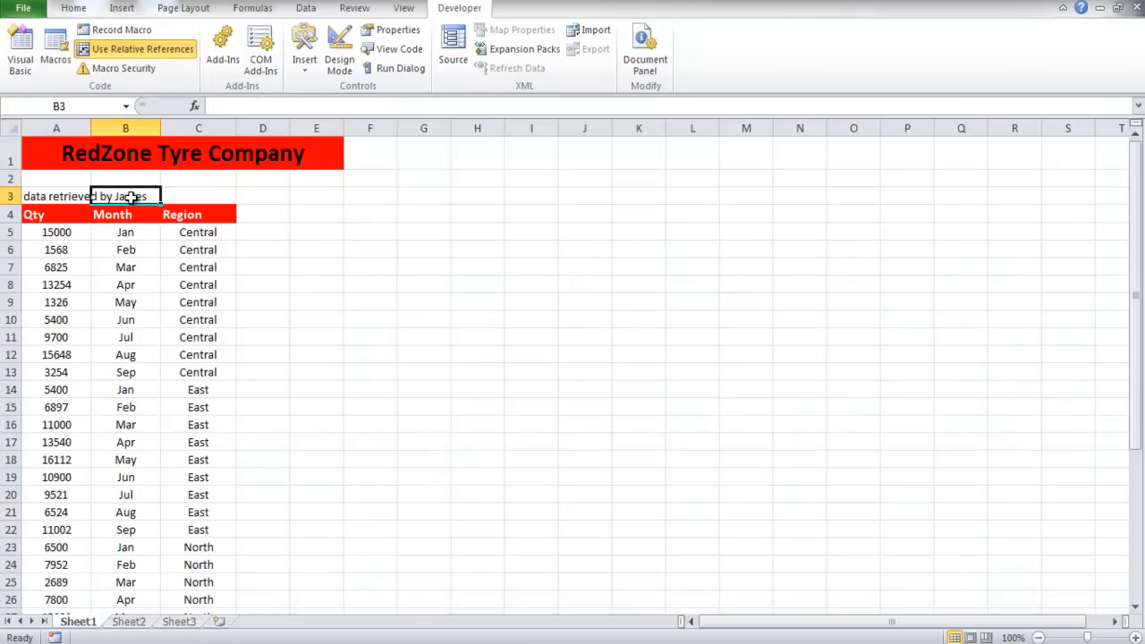